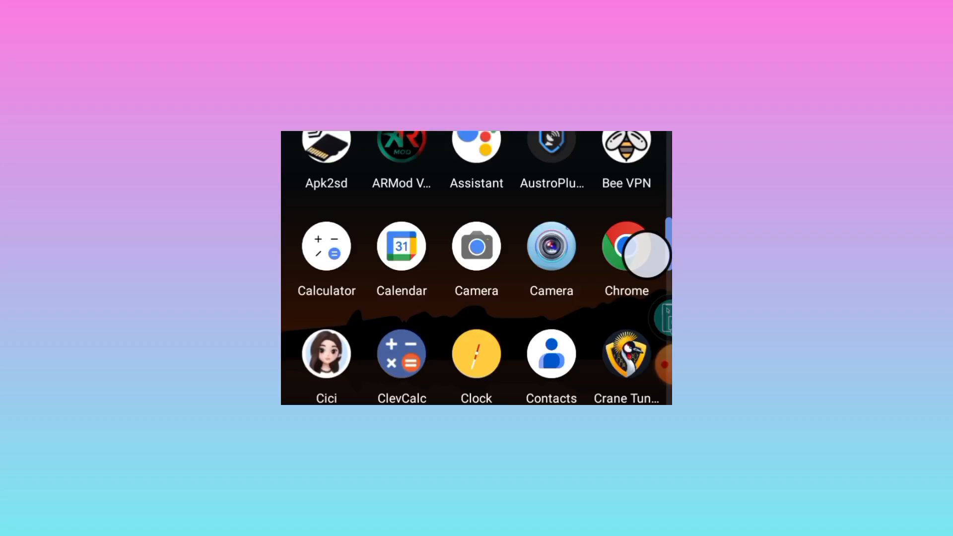
Scroll through the app drawer to reach the Play Store icon
{"action": "scroll", "scroll_direction": "down", "scroll_amount": 3}
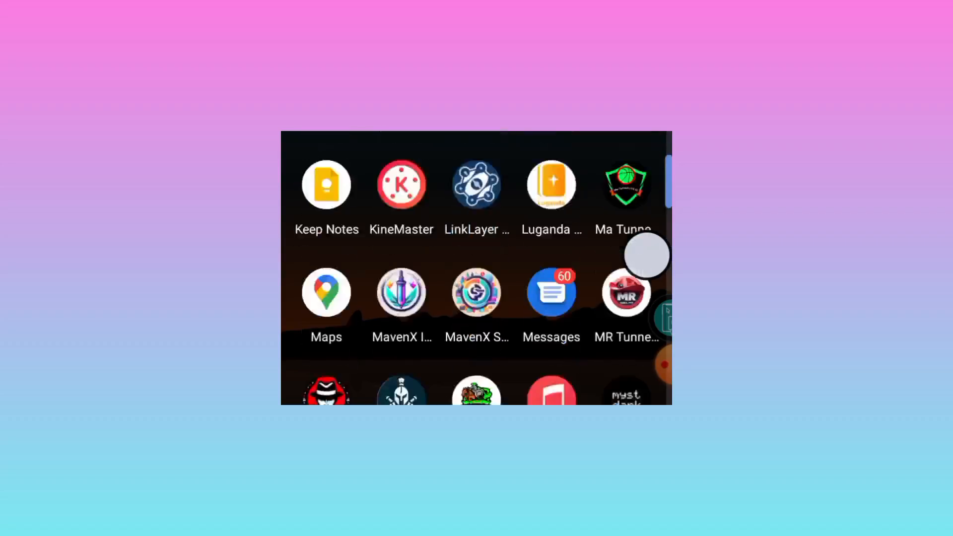
{"action": "scroll", "scroll_direction": "down", "scroll_amount": 3}
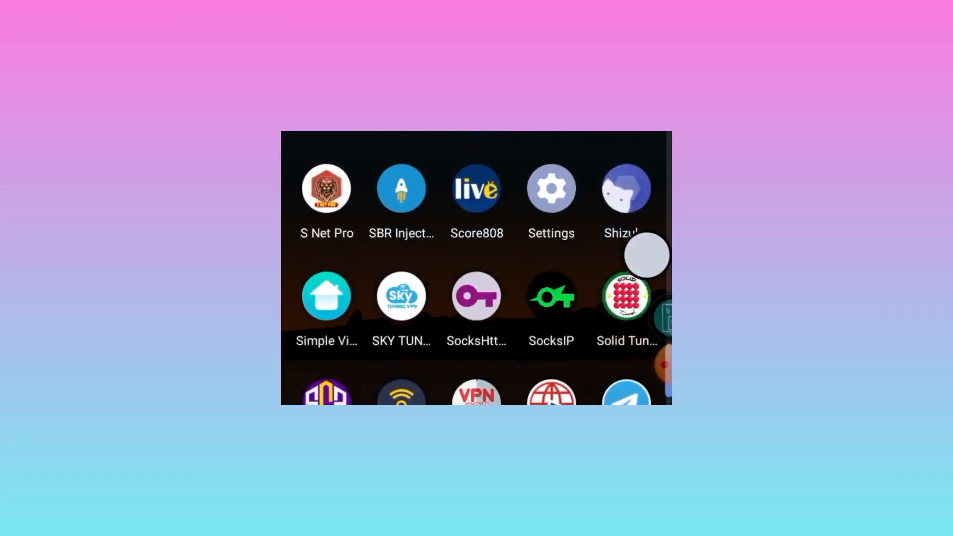
{"action": "scroll", "scroll_direction": "down", "scroll_amount": 3}
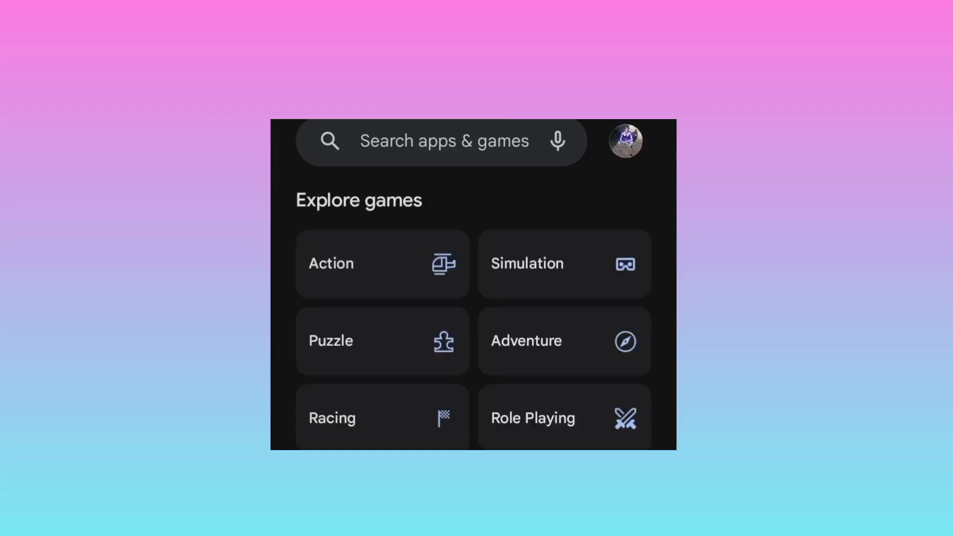
Search the Play Store for 'robust tunnel vpn' to list the Exotic Tech result
{"action": "left_click", "coordinate": [444, 140]}
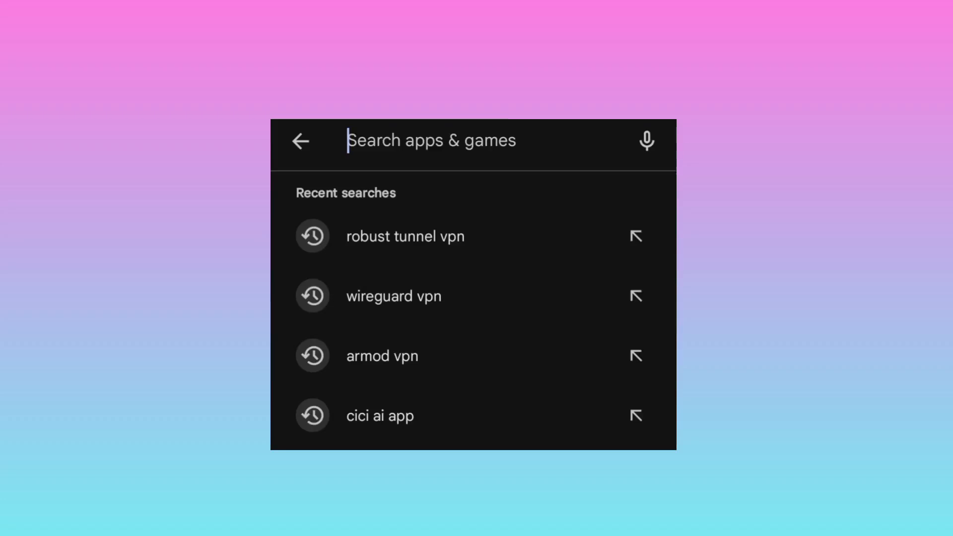
{"action": "type", "text": "r"}
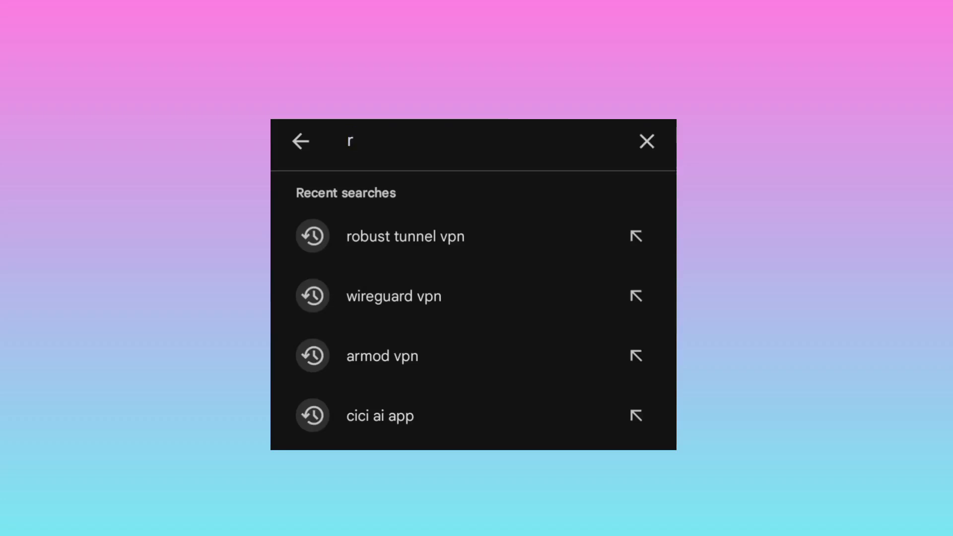
{"action": "type", "text": "obus"}
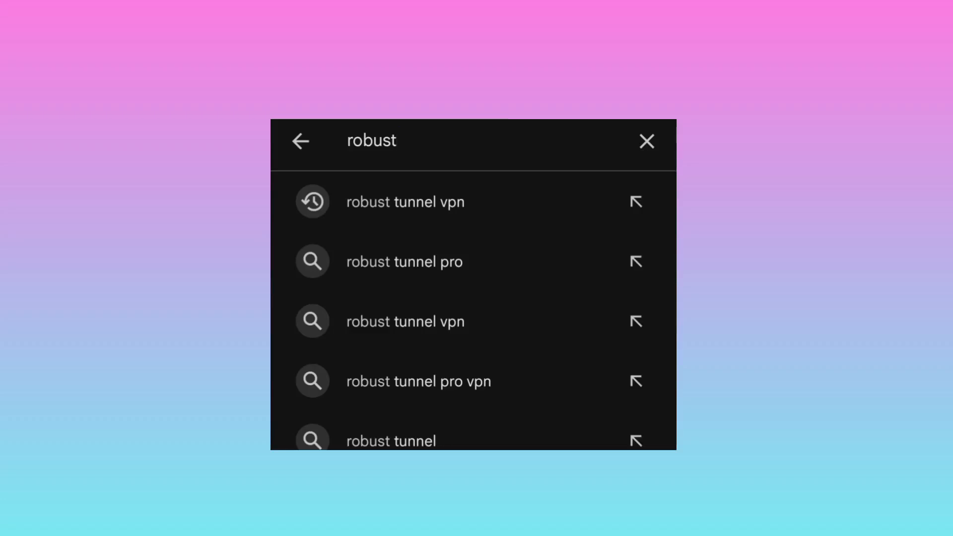
{"action": "type", "text": "tunnel v"}
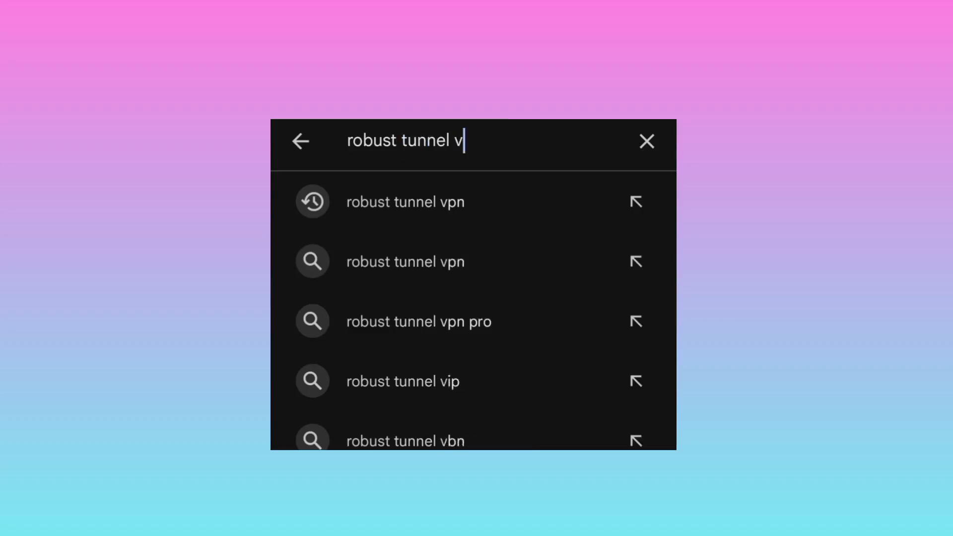
{"action": "left_click", "coordinate": [405, 202]}
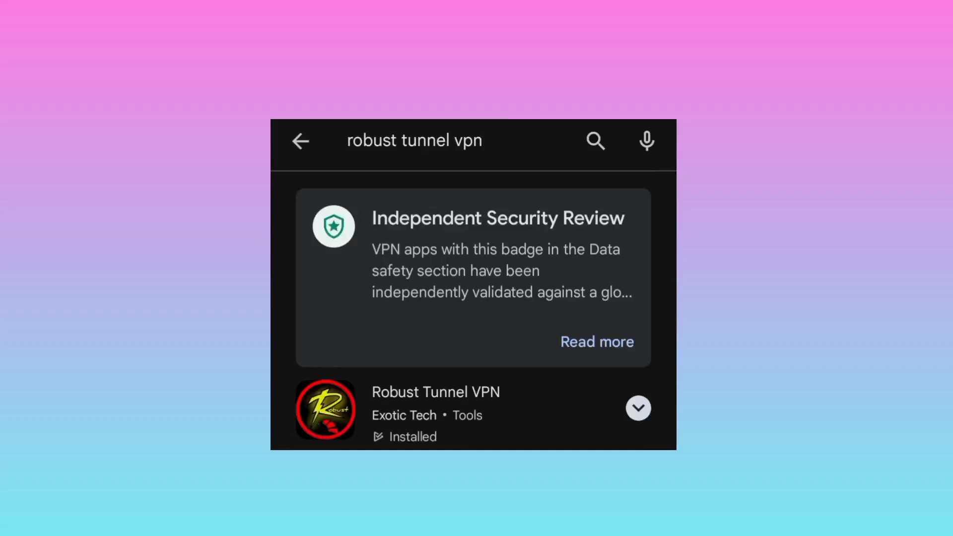
{"action": "mouse_move", "coordinate": [396, 429]}
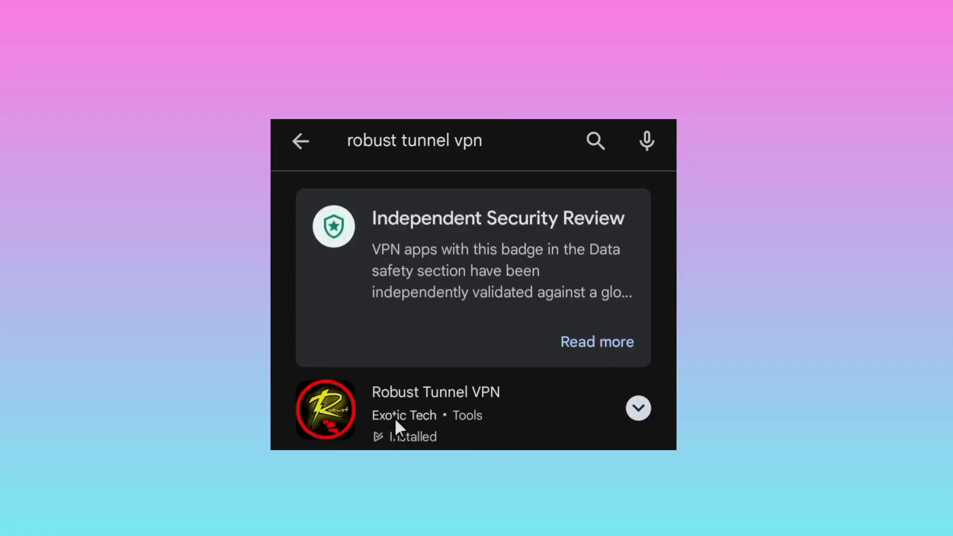
{"action": "mouse_move", "coordinate": [396, 429]}
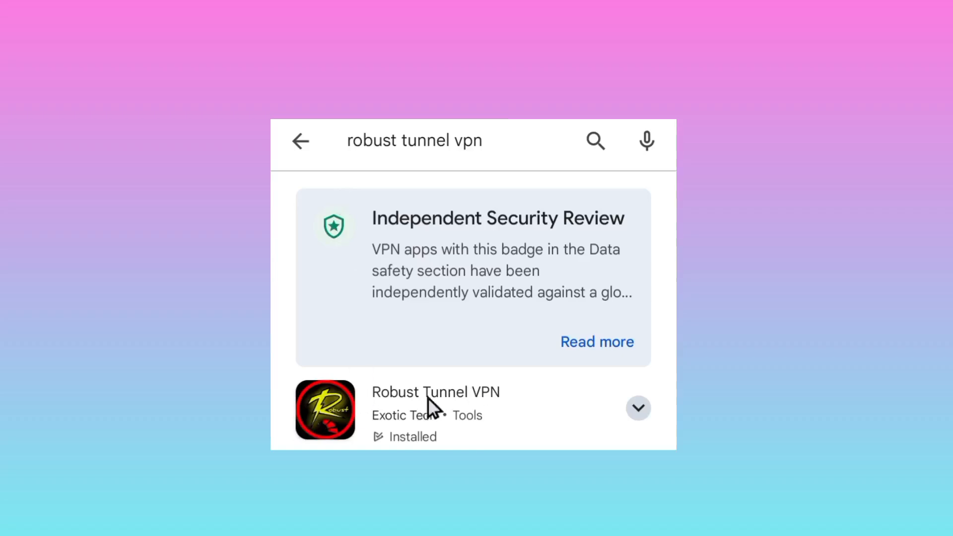
Launch Robust Tunnel VPN from its Play Store detail page
{"action": "left_click", "coordinate": [435, 391]}
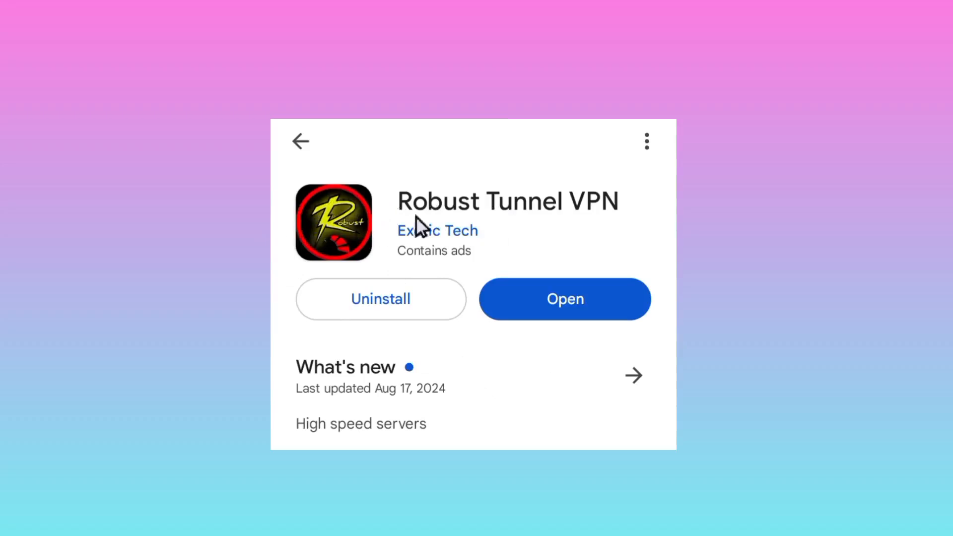
{"action": "mouse_move", "coordinate": [528, 210]}
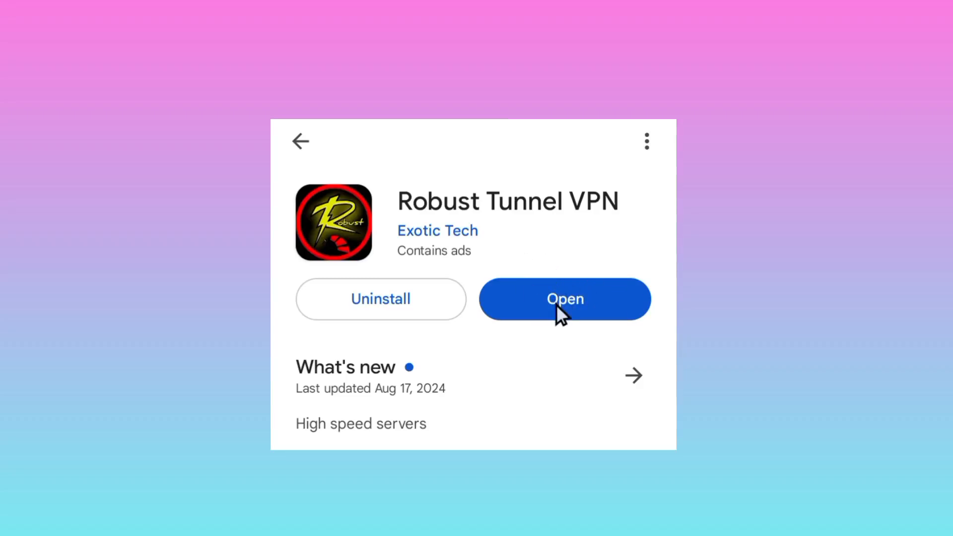
{"action": "left_click", "coordinate": [564, 298]}
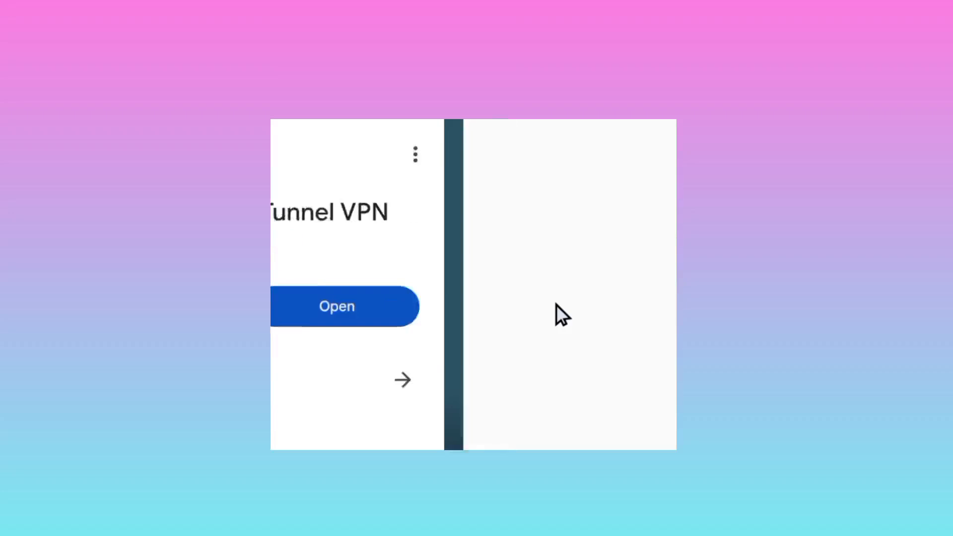
{"action": "left_click", "coordinate": [337, 306]}
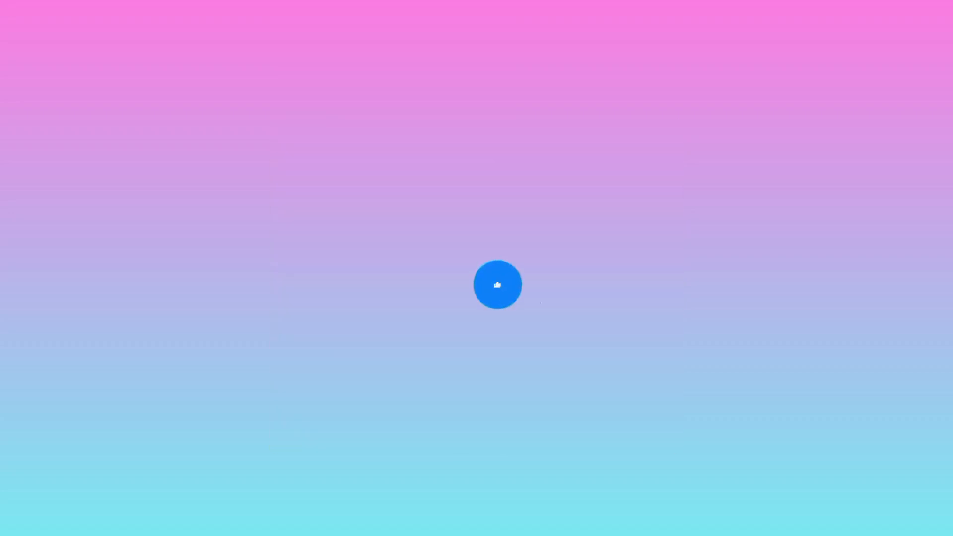
{"action": "left_click", "coordinate": [497, 285]}
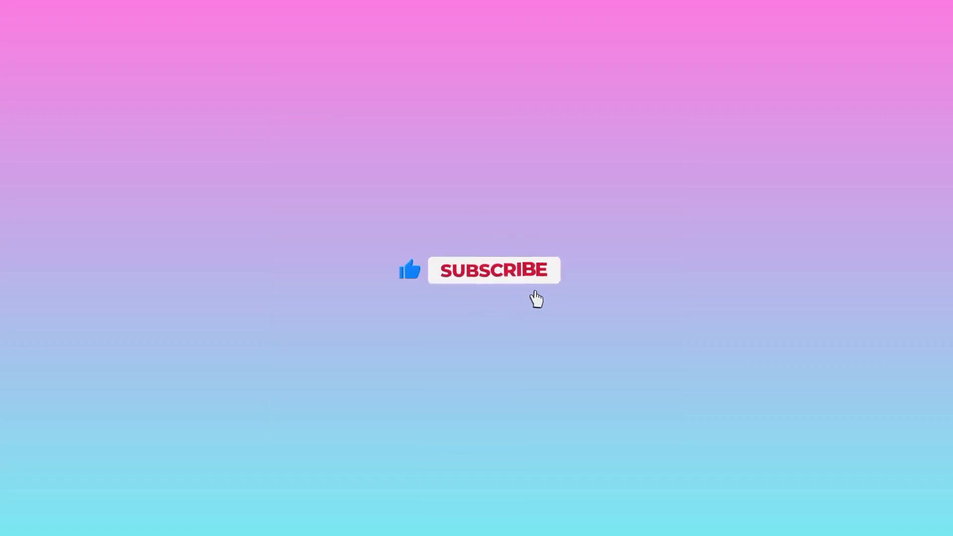
{"action": "left_click", "coordinate": [493, 270]}
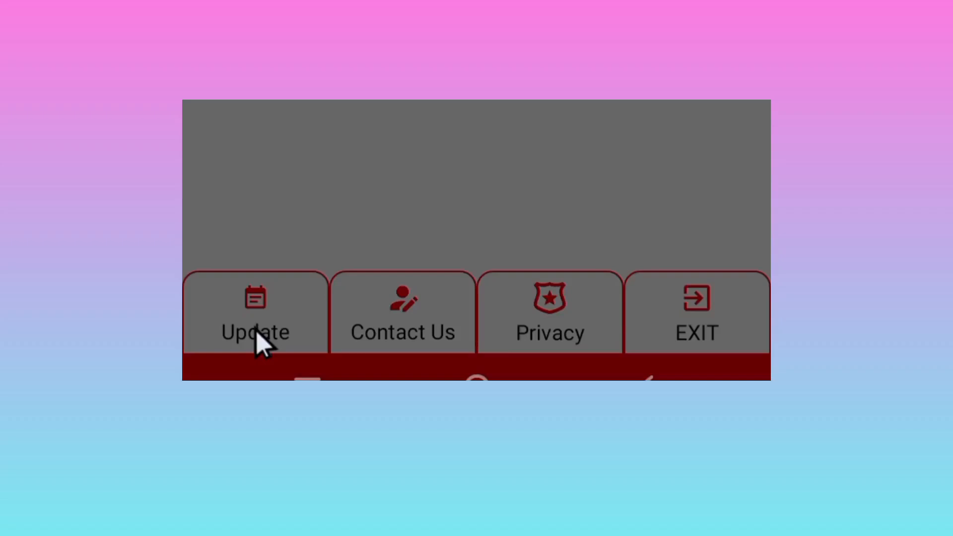
Refresh the saved configs with an ONLINE update from the Config Updater
{"action": "left_click", "coordinate": [254, 332]}
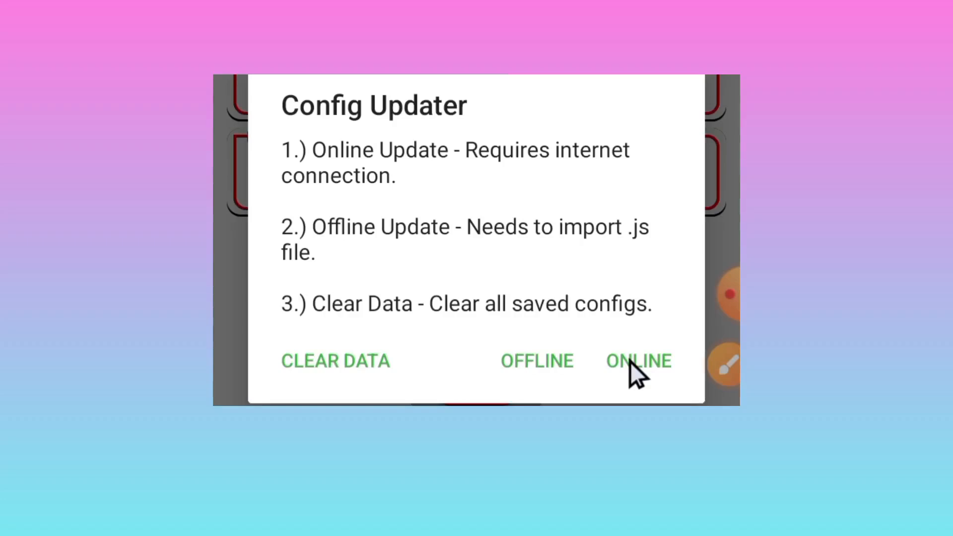
{"action": "left_click", "coordinate": [638, 360]}
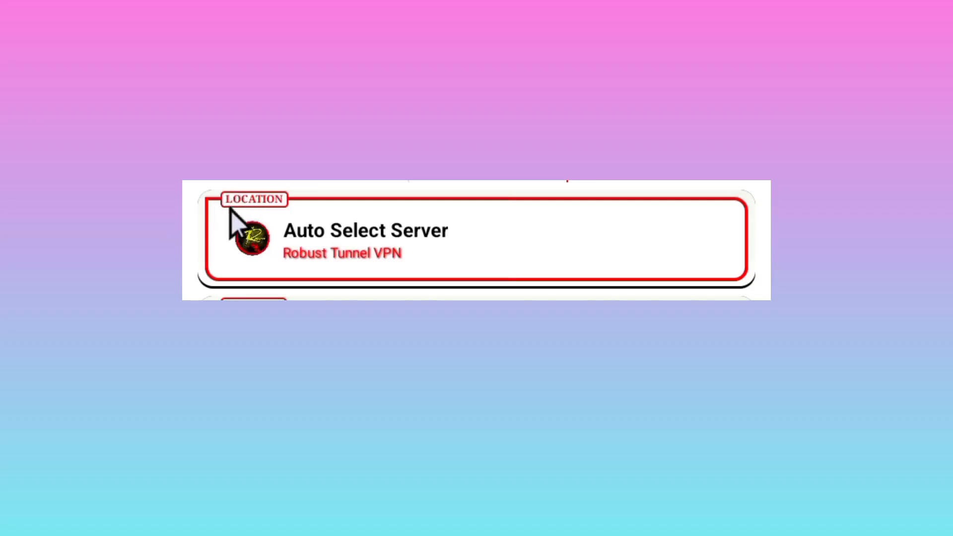
{"action": "mouse_move", "coordinate": [307, 249]}
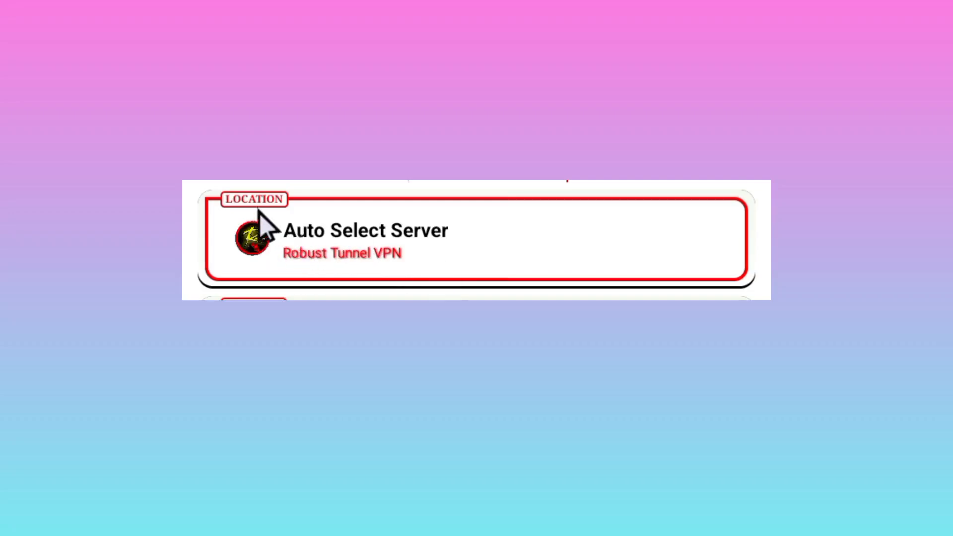
{"action": "mouse_move", "coordinate": [338, 255]}
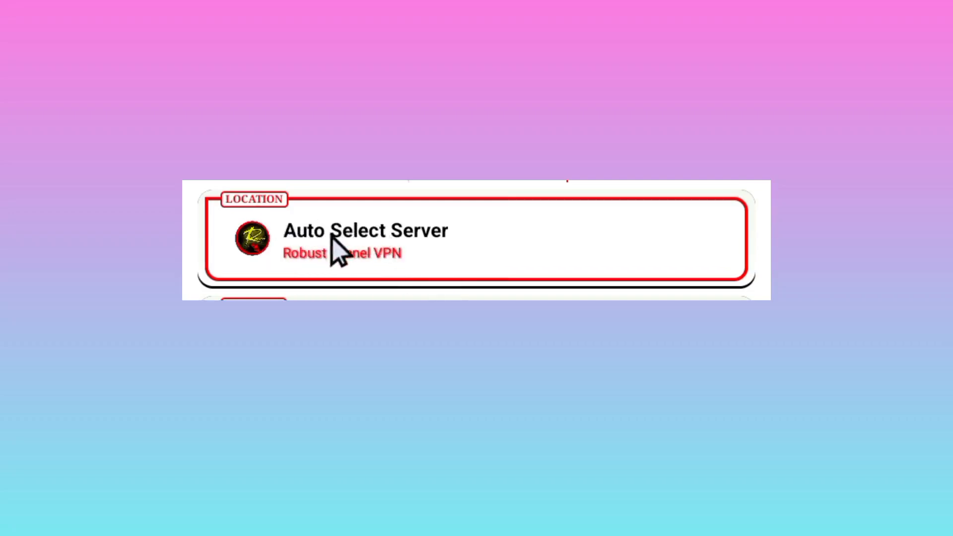
{"action": "mouse_move", "coordinate": [513, 236]}
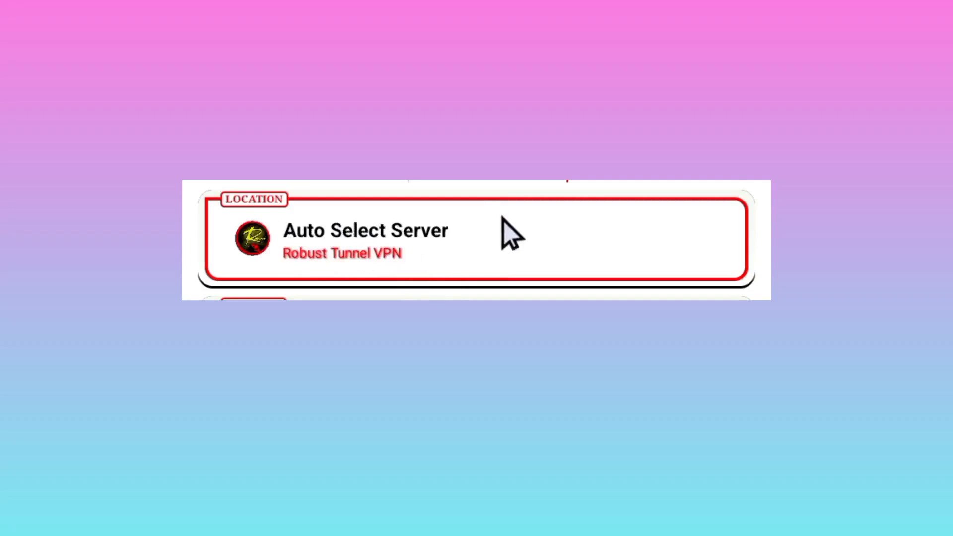
{"action": "mouse_move", "coordinate": [435, 250]}
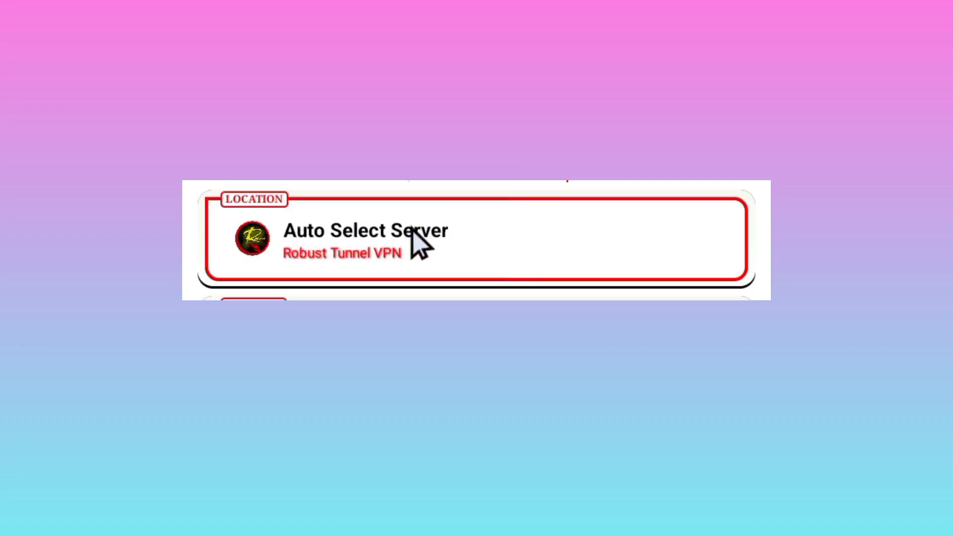
{"action": "mouse_move", "coordinate": [252, 292]}
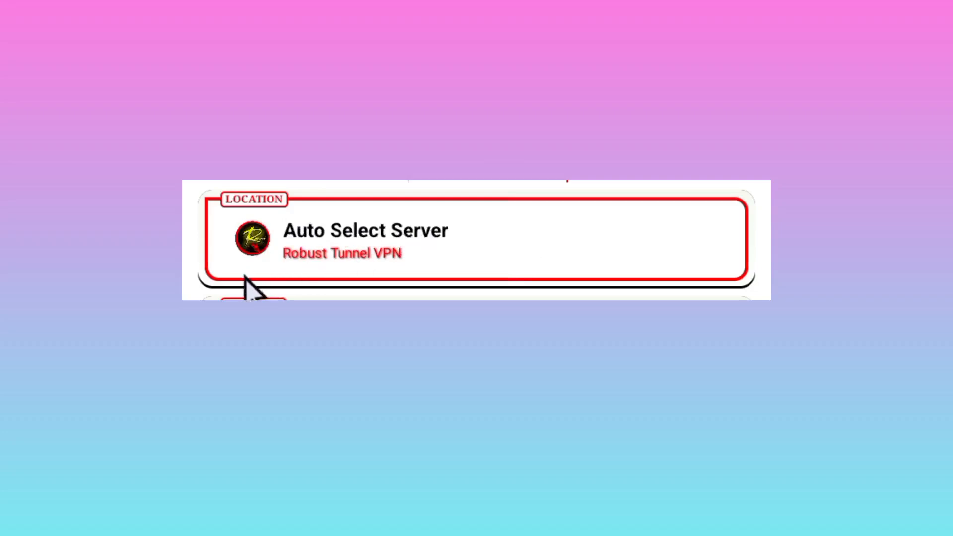
{"action": "mouse_move", "coordinate": [516, 203]}
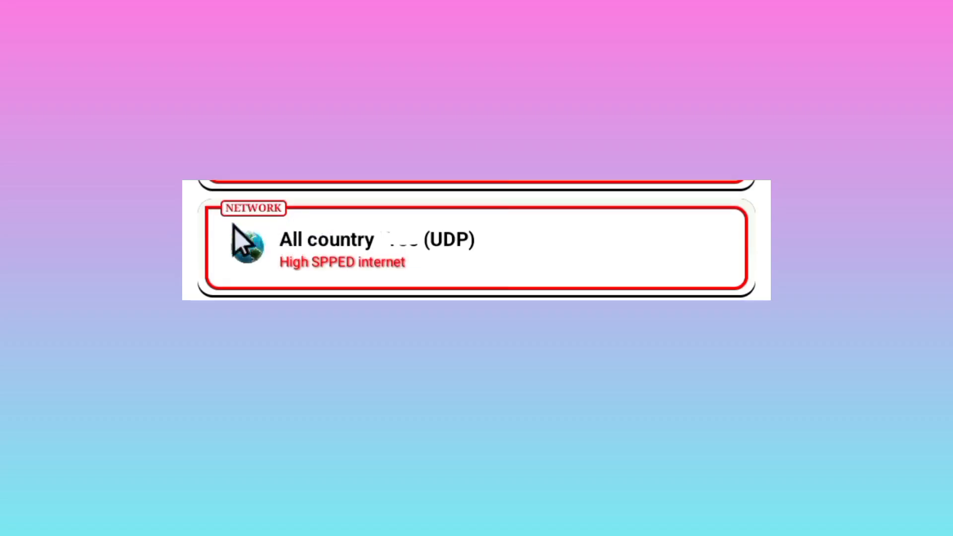
{"action": "mouse_move", "coordinate": [325, 254]}
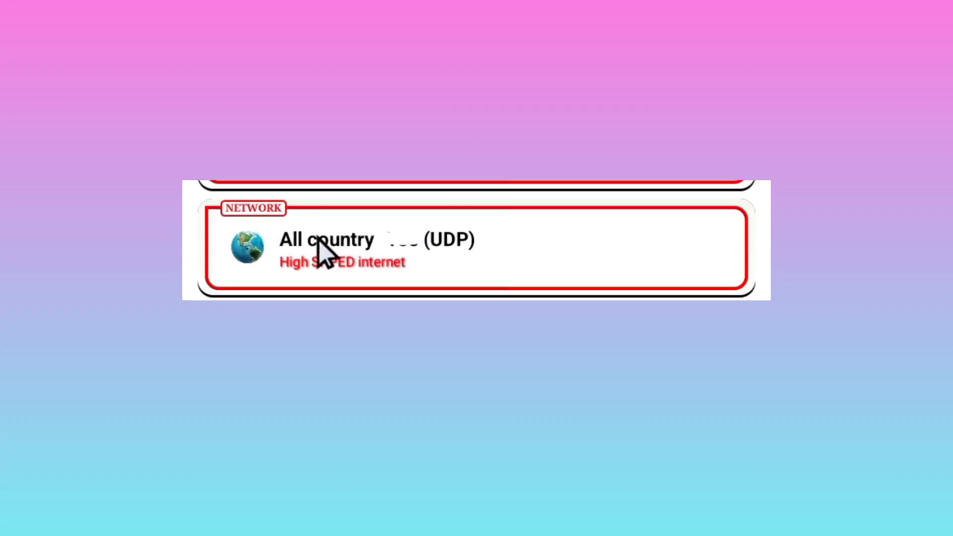
{"action": "mouse_move", "coordinate": [465, 255]}
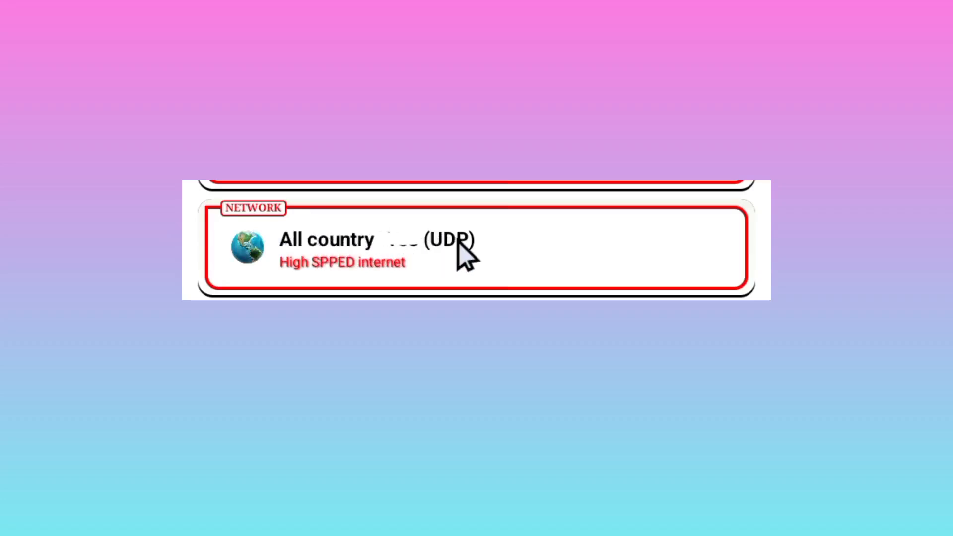
{"action": "mouse_move", "coordinate": [441, 252]}
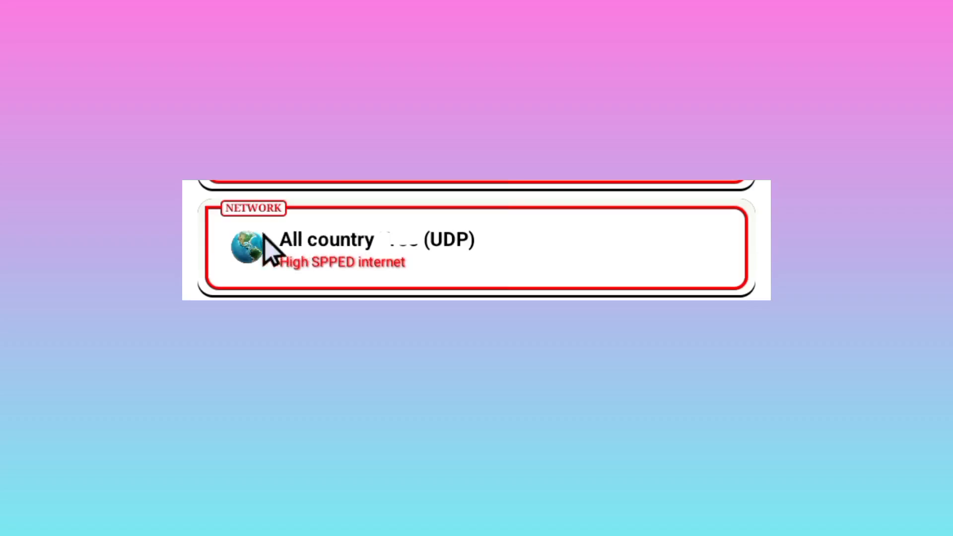
{"action": "mouse_move", "coordinate": [310, 240]}
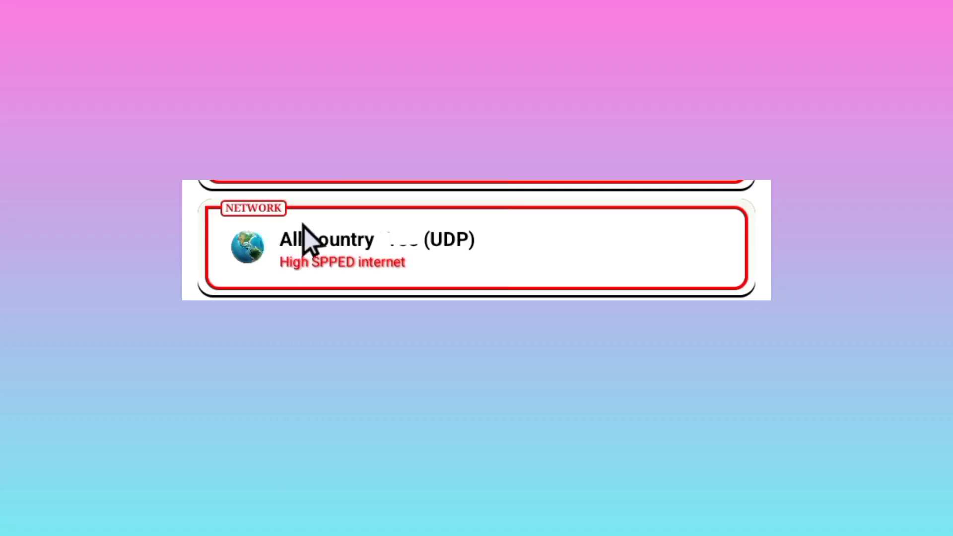
{"action": "mouse_move", "coordinate": [341, 259]}
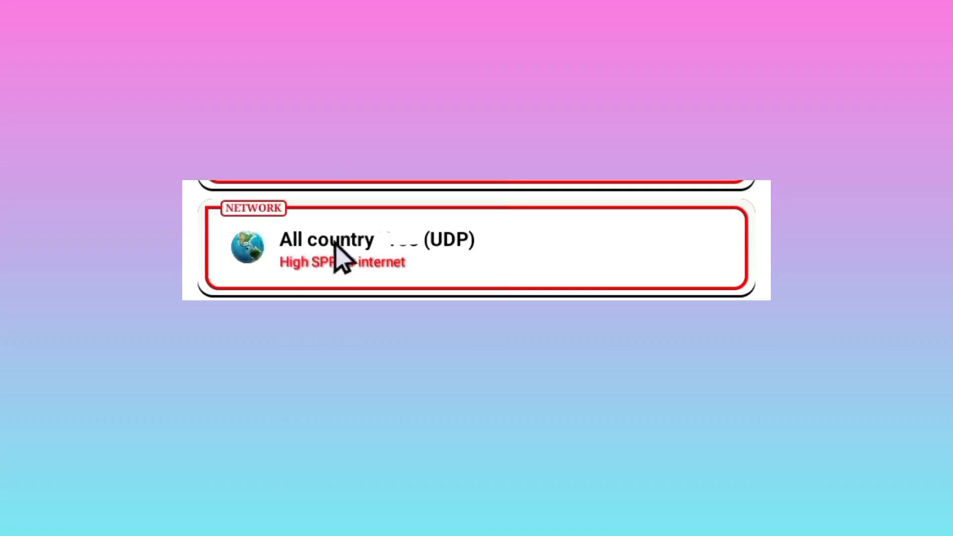
{"action": "mouse_move", "coordinate": [298, 267]}
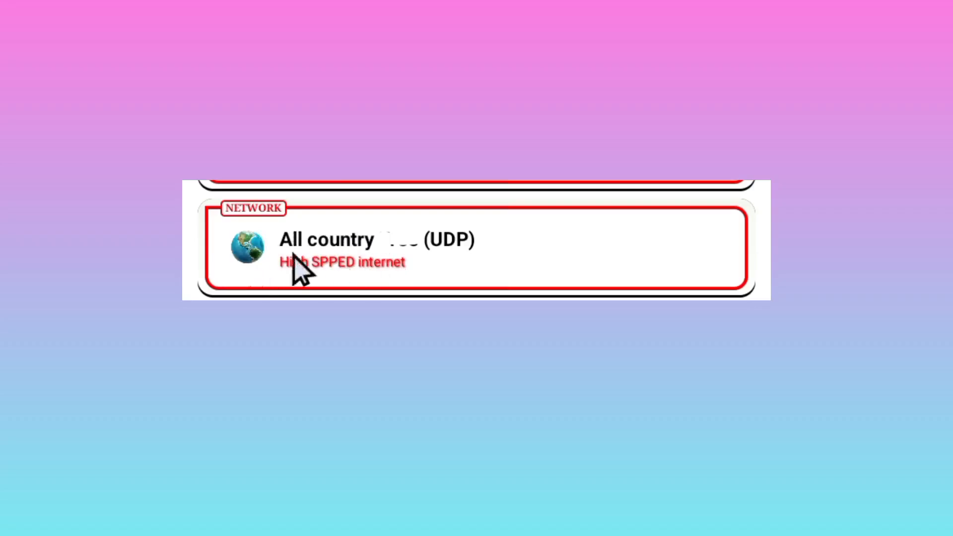
{"action": "mouse_move", "coordinate": [608, 258]}
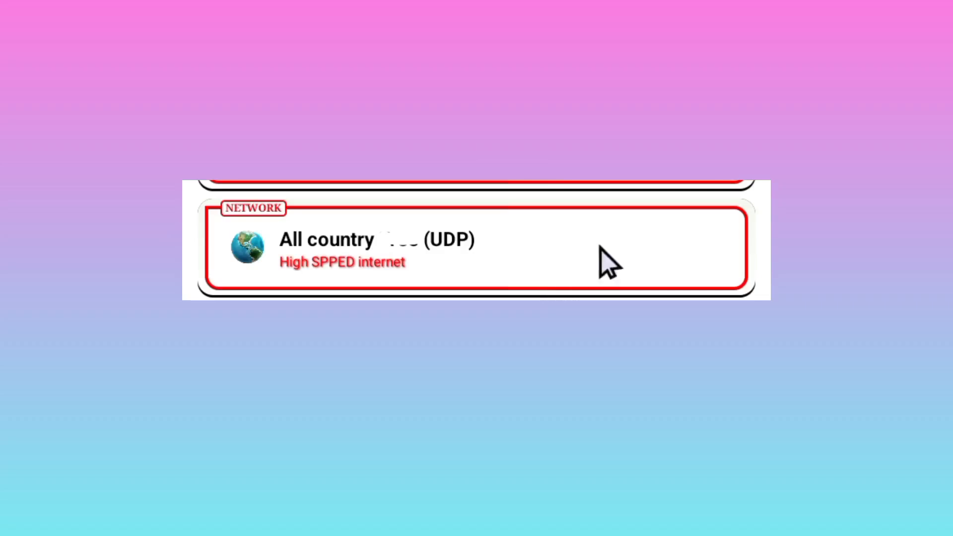
{"action": "mouse_move", "coordinate": [624, 274]}
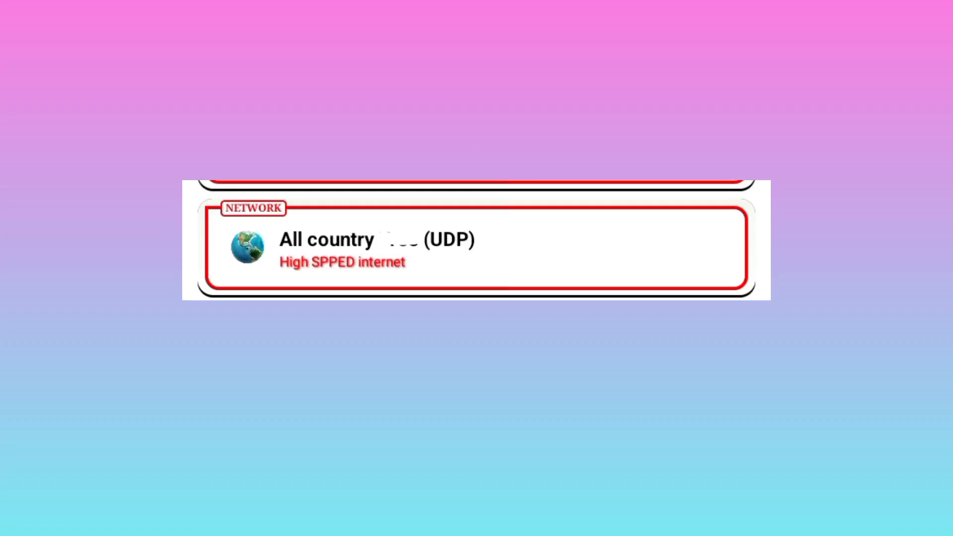
Start the VPN connection with the red START button
{"action": "left_click", "coordinate": [378, 249]}
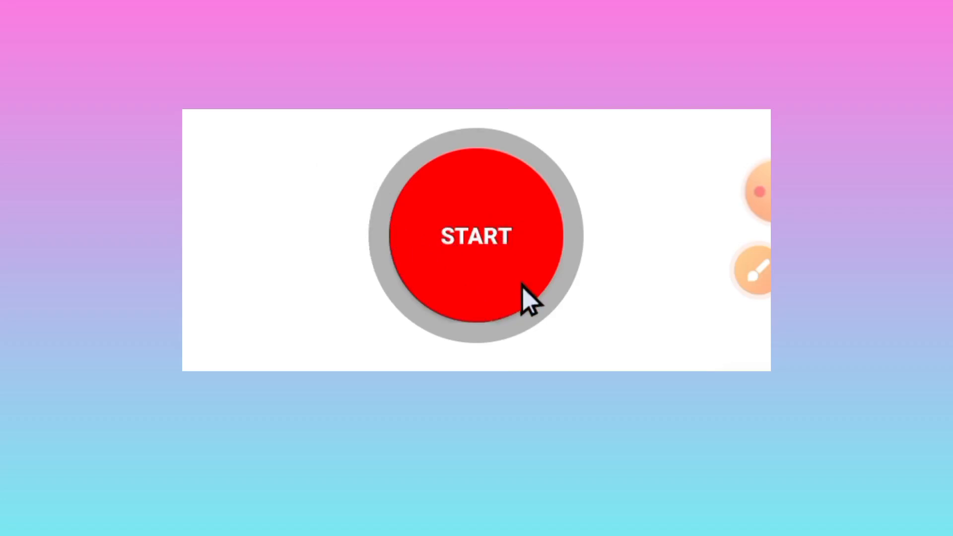
{"action": "left_click", "coordinate": [476, 236]}
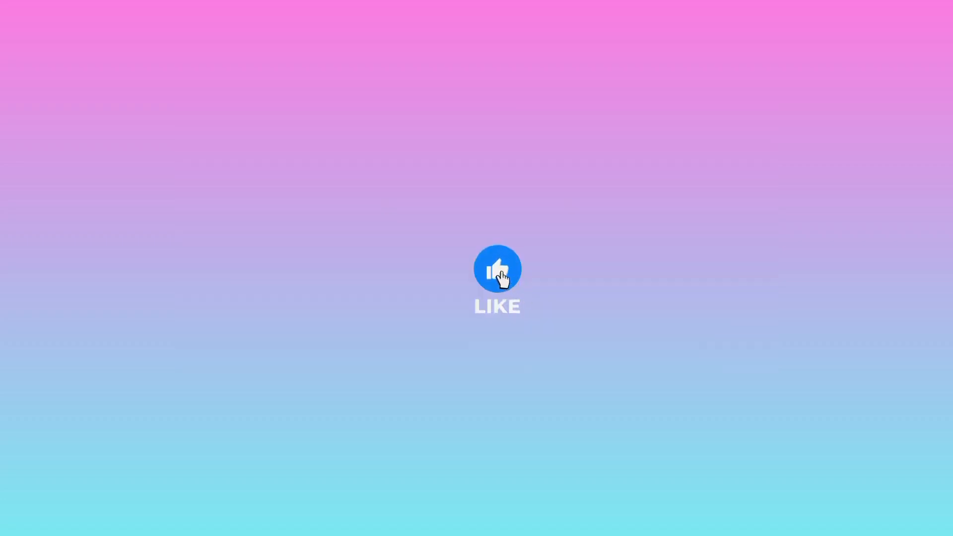
{"action": "left_click", "coordinate": [497, 269]}
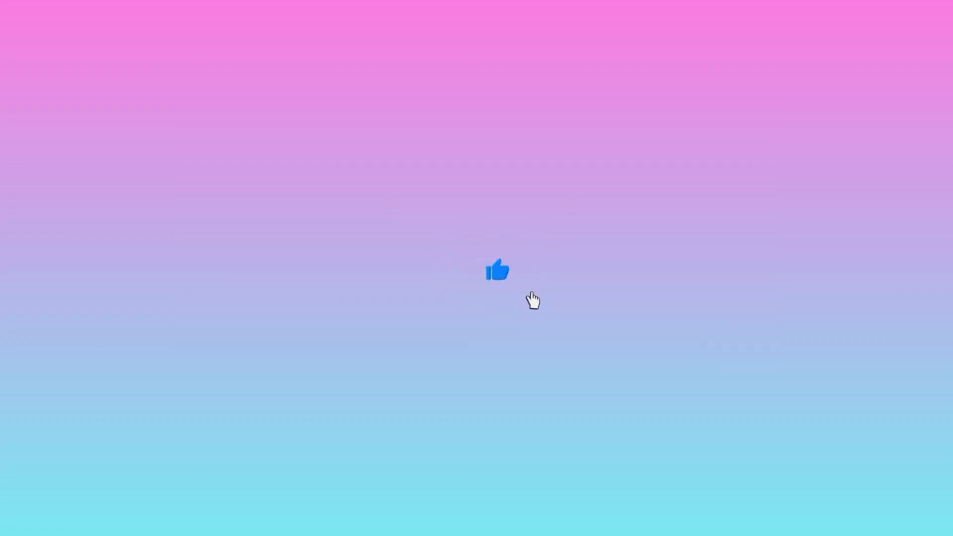
{"action": "left_click", "coordinate": [498, 270]}
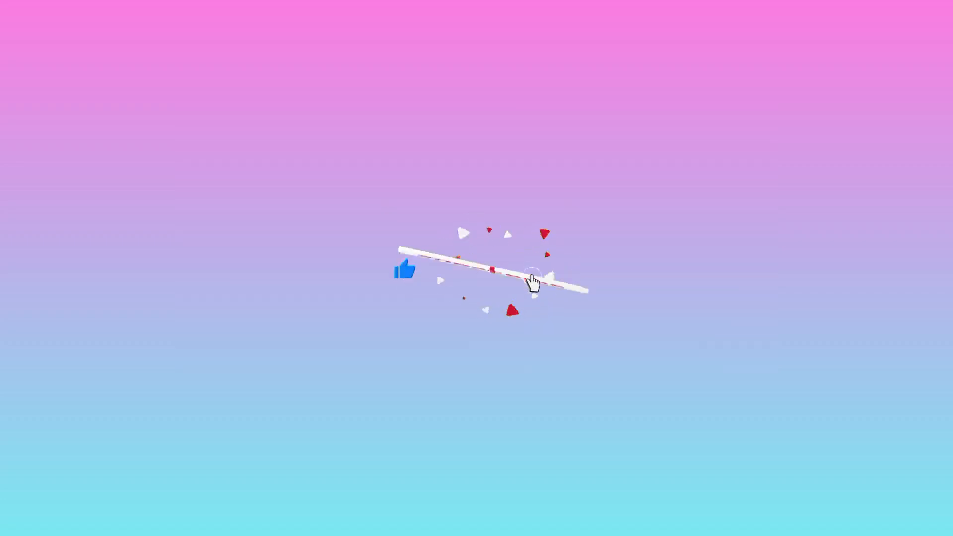